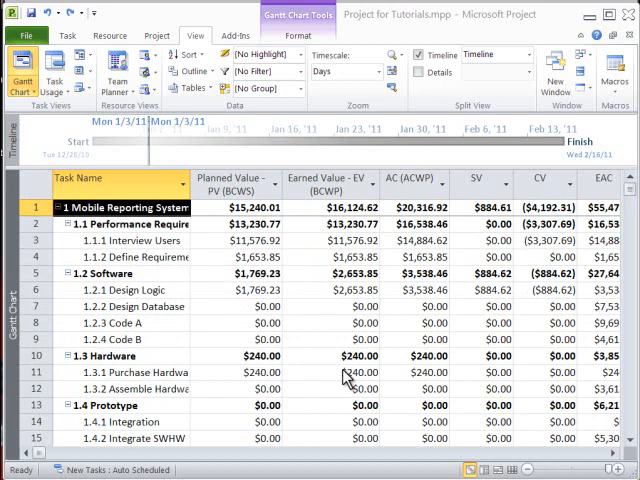
mouse_move(196, 62)
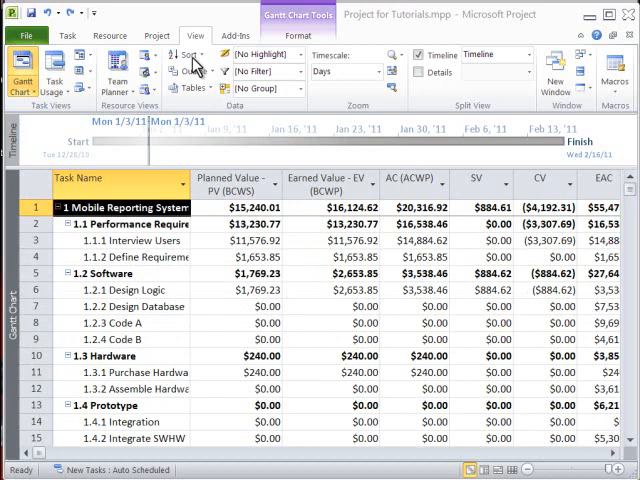
Apply the Variance table to the Gantt Chart, replacing the Earned Value columns with start/finish variances.
left_click(188, 88)
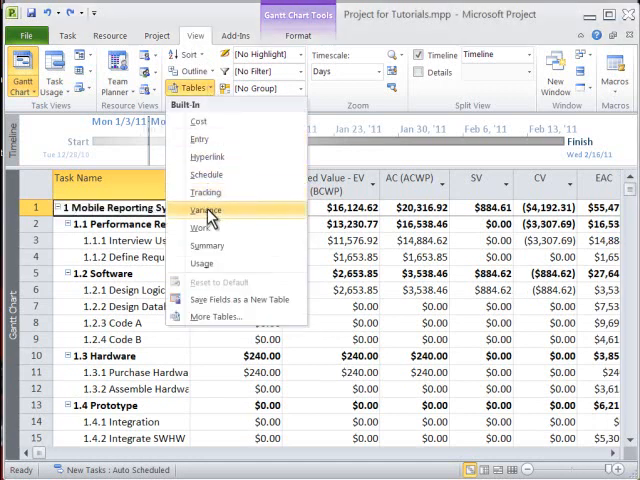
left_click(204, 208)
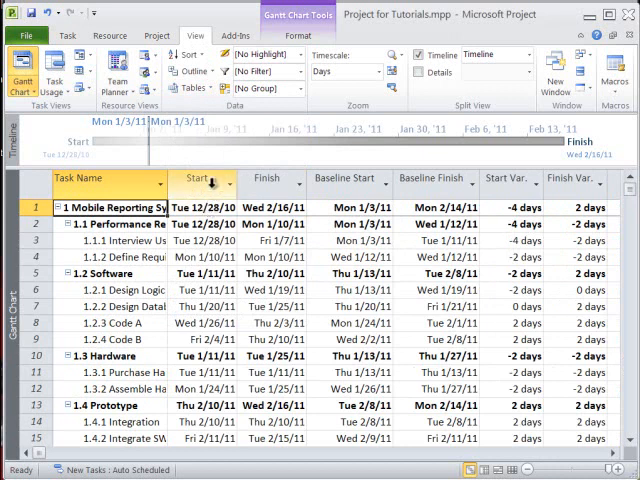
mouse_move(268, 180)
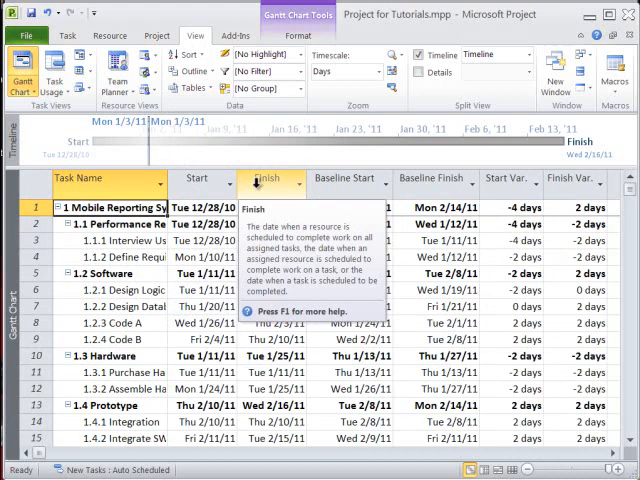
mouse_move(348, 180)
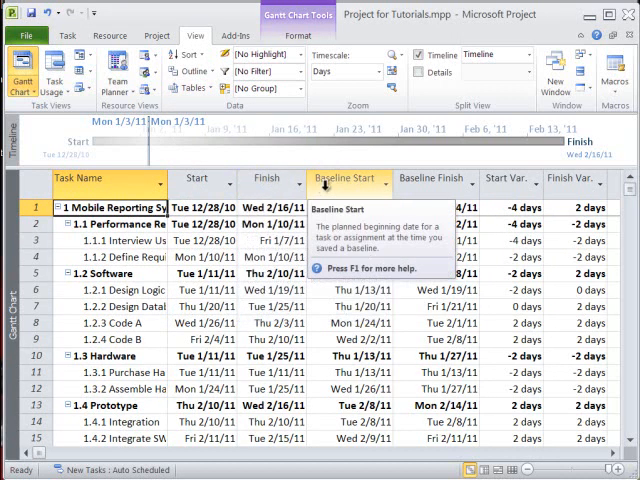
mouse_move(434, 180)
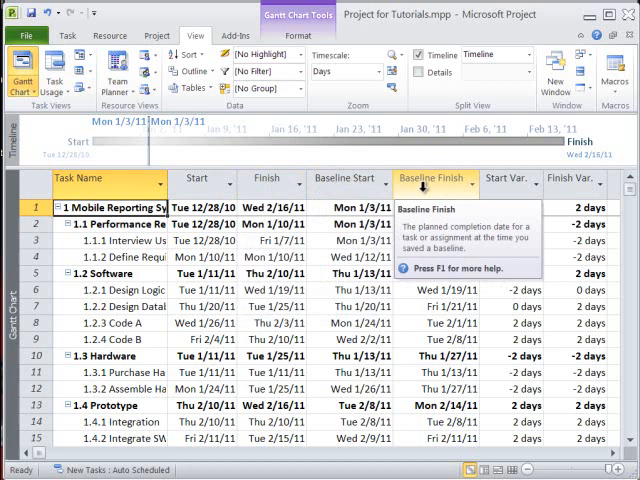
mouse_move(512, 180)
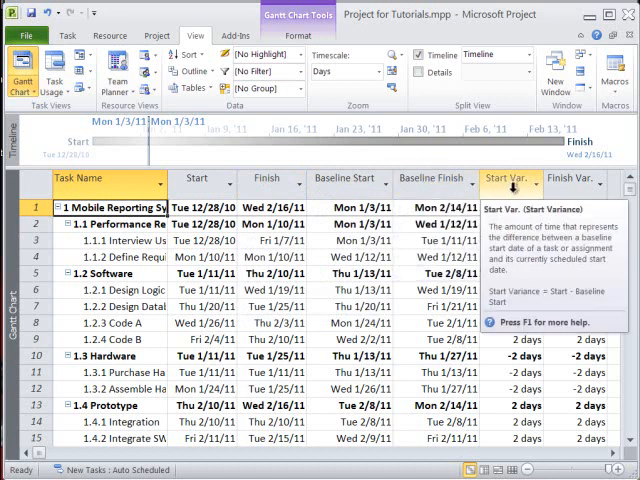